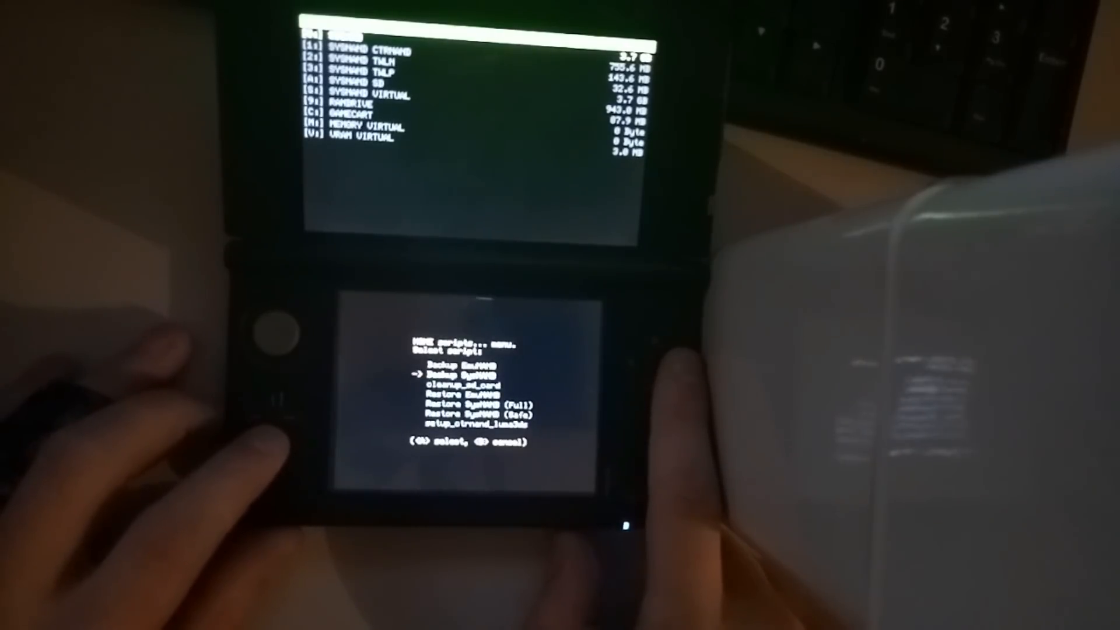
Step: Move the scripts menu selection down to setup_ctrnand_luma3ds
key("down")
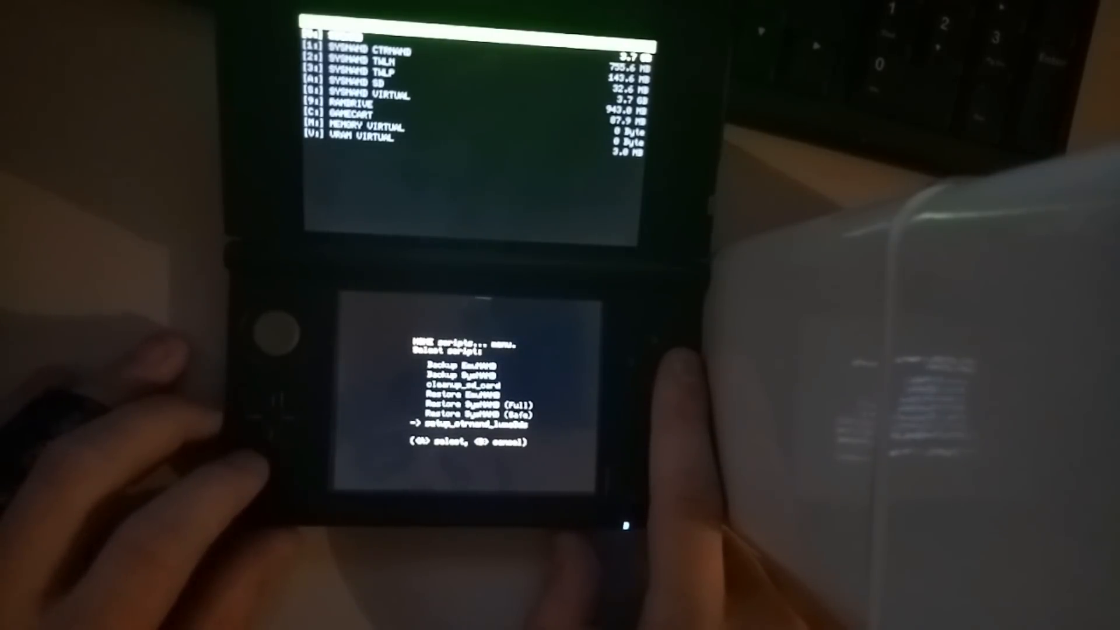